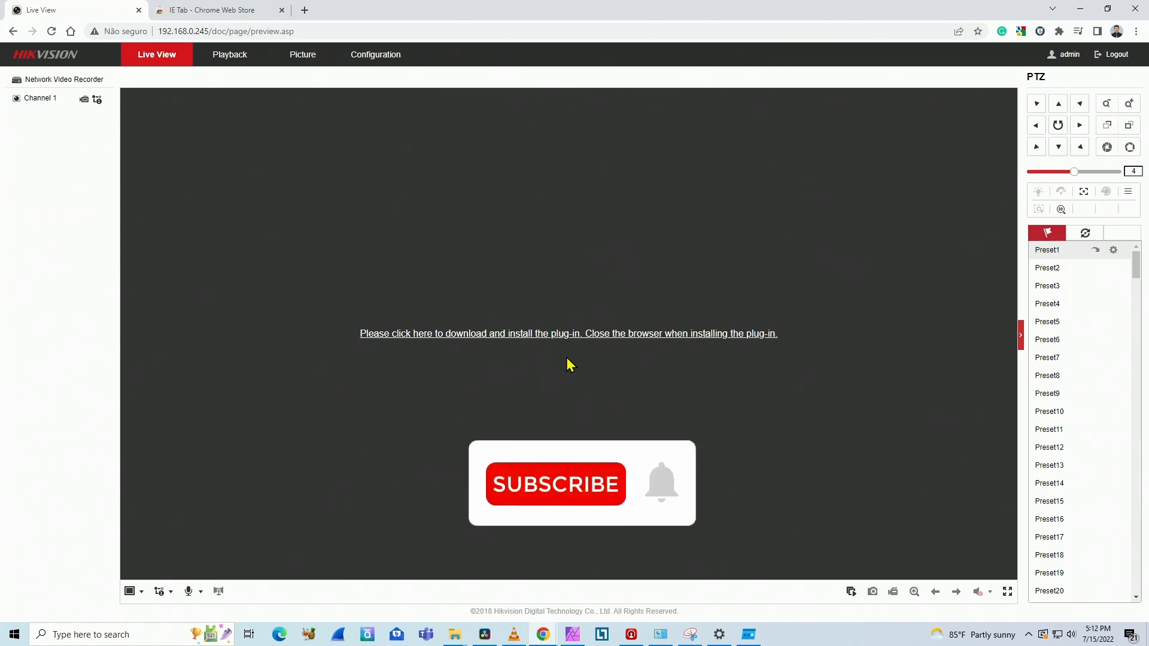
- Log in to the NVR as user 'admin' from the IE Tab login page
{"action": "left_click", "coordinate": [554, 483]}
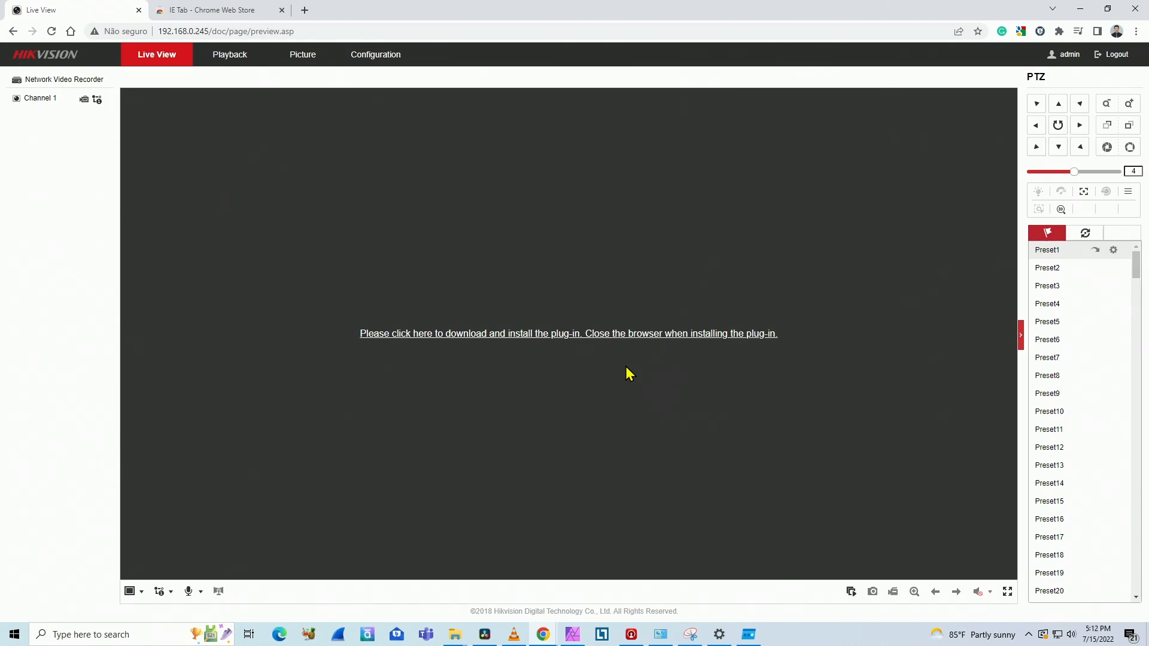
{"action": "mouse_move", "coordinate": [339, 163]}
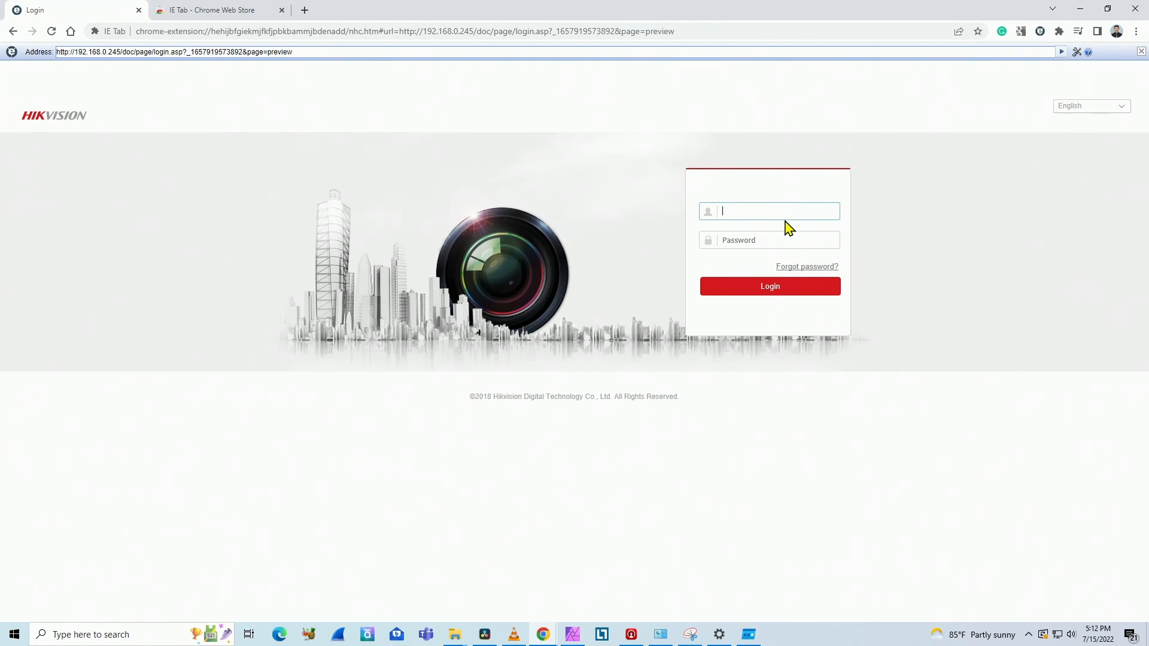
{"action": "type", "text": "admin"}
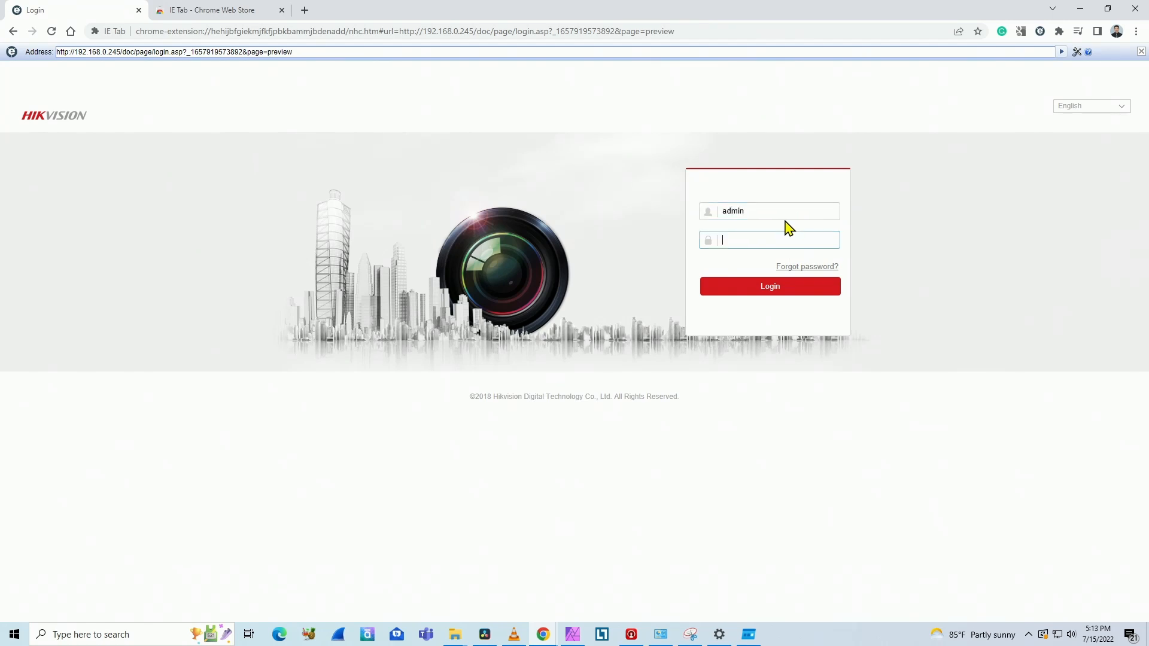
{"action": "left_click", "coordinate": [770, 287]}
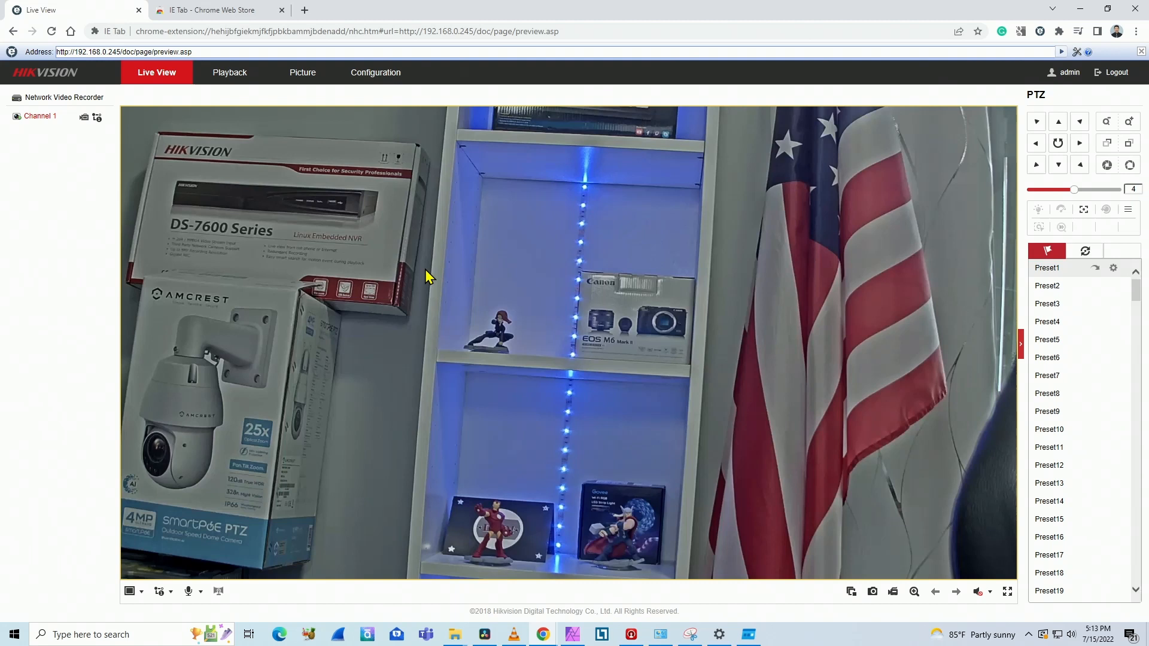
{"action": "mouse_move", "coordinate": [452, 288]}
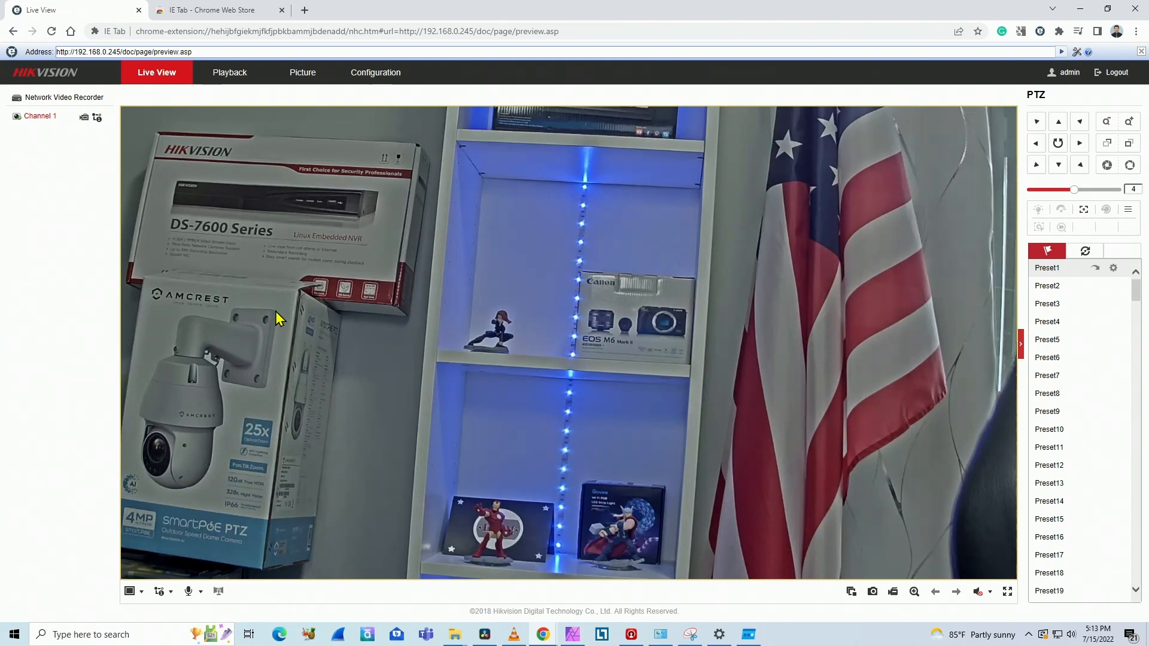
{"action": "mouse_move", "coordinate": [134, 182]}
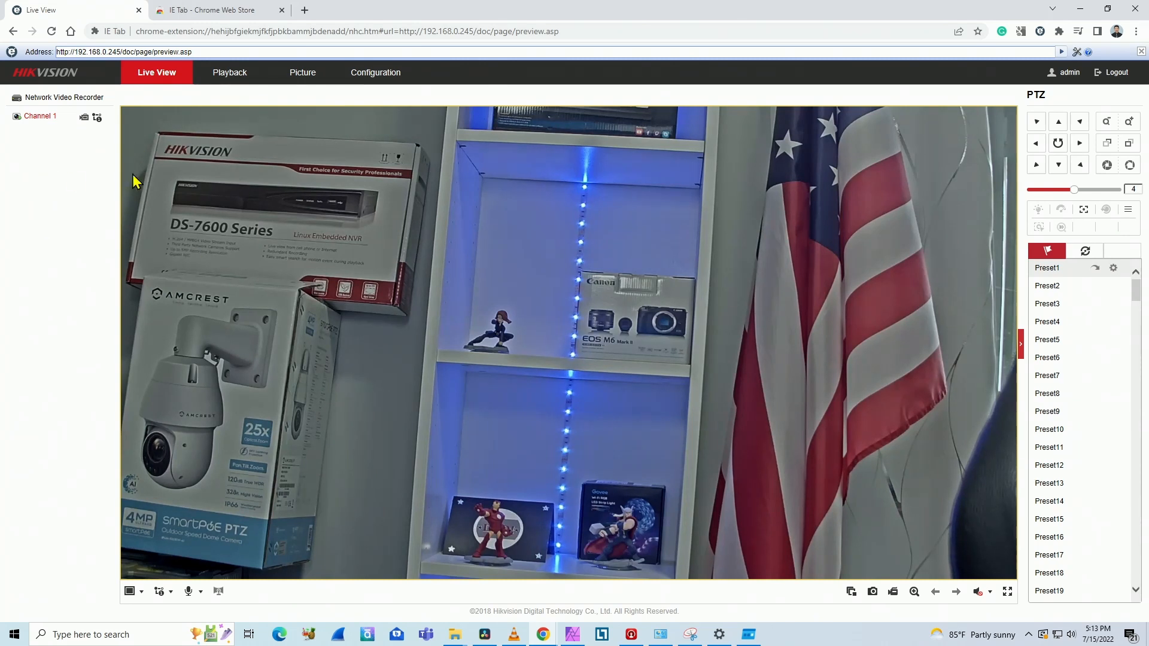
{"action": "mouse_move", "coordinate": [166, 162]}
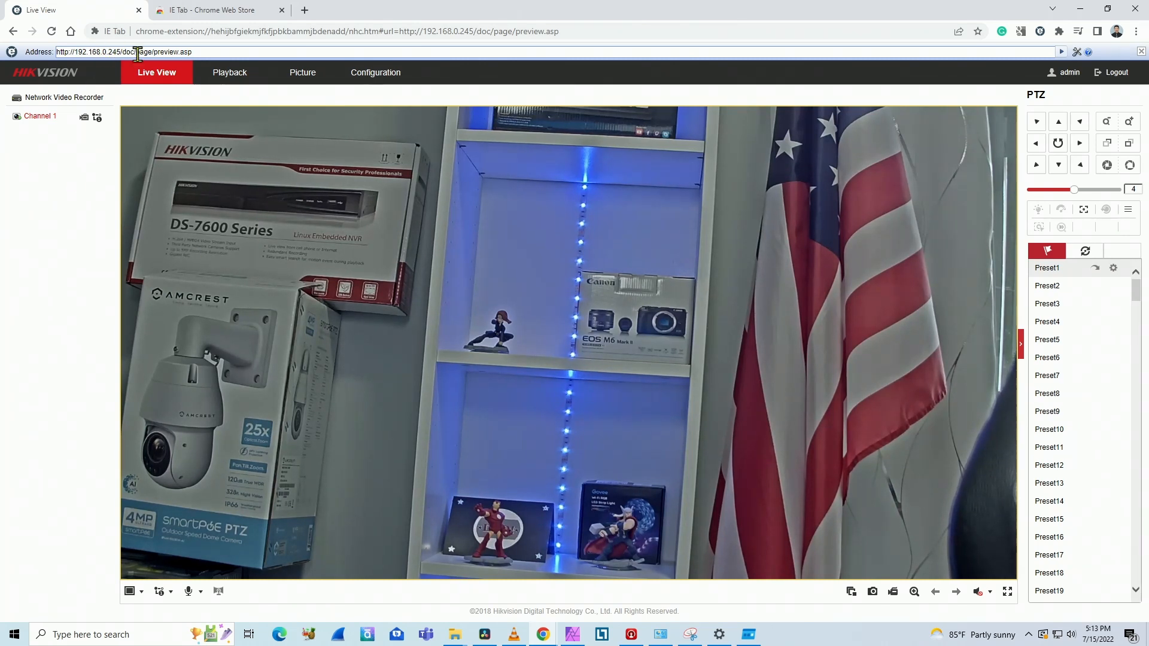
- Leave Channel 1 streaming and switch to the IE Tab Chrome Web Store page
{"action": "left_click", "coordinate": [213, 10]}
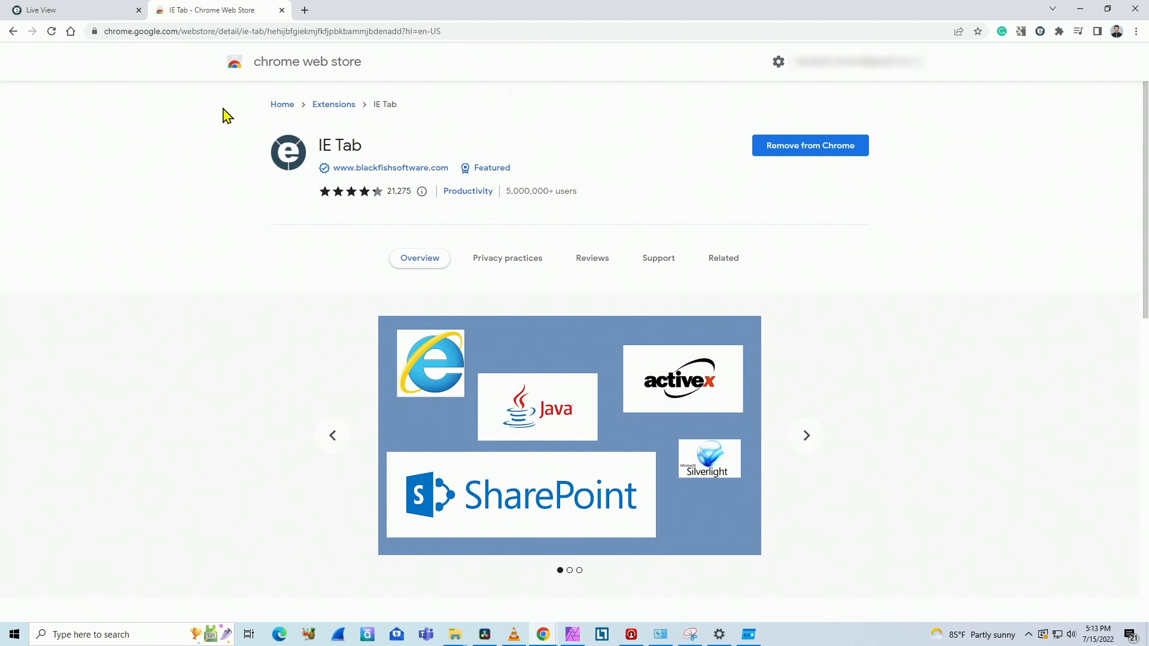
{"action": "mouse_move", "coordinate": [387, 150]}
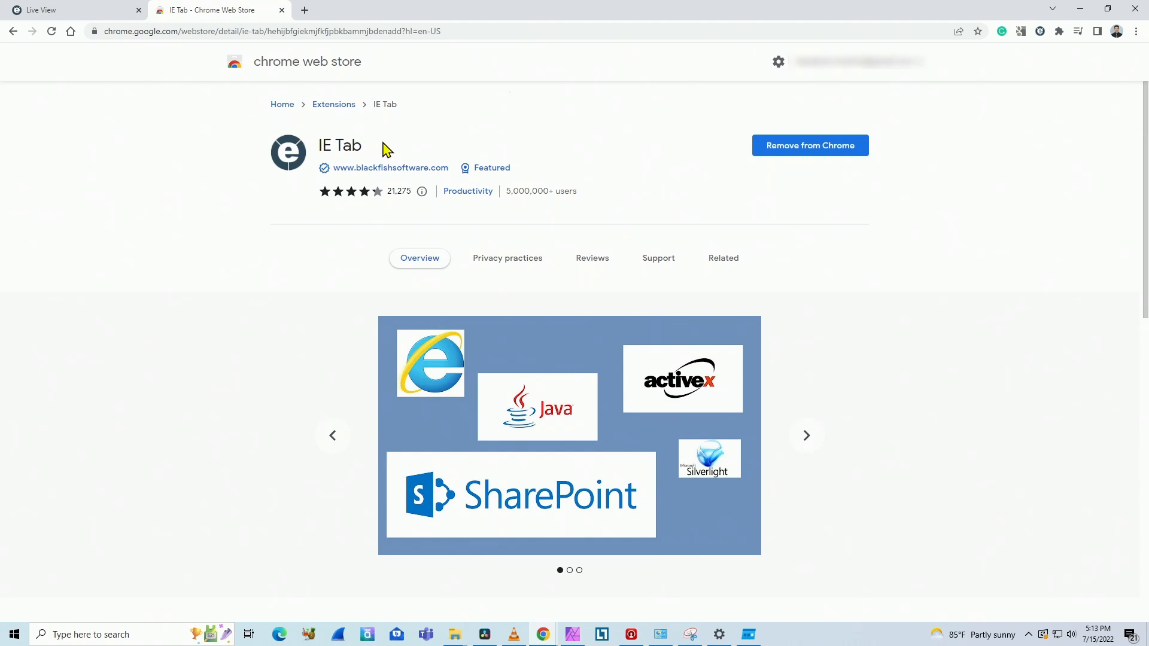
{"action": "mouse_move", "coordinate": [770, 181]}
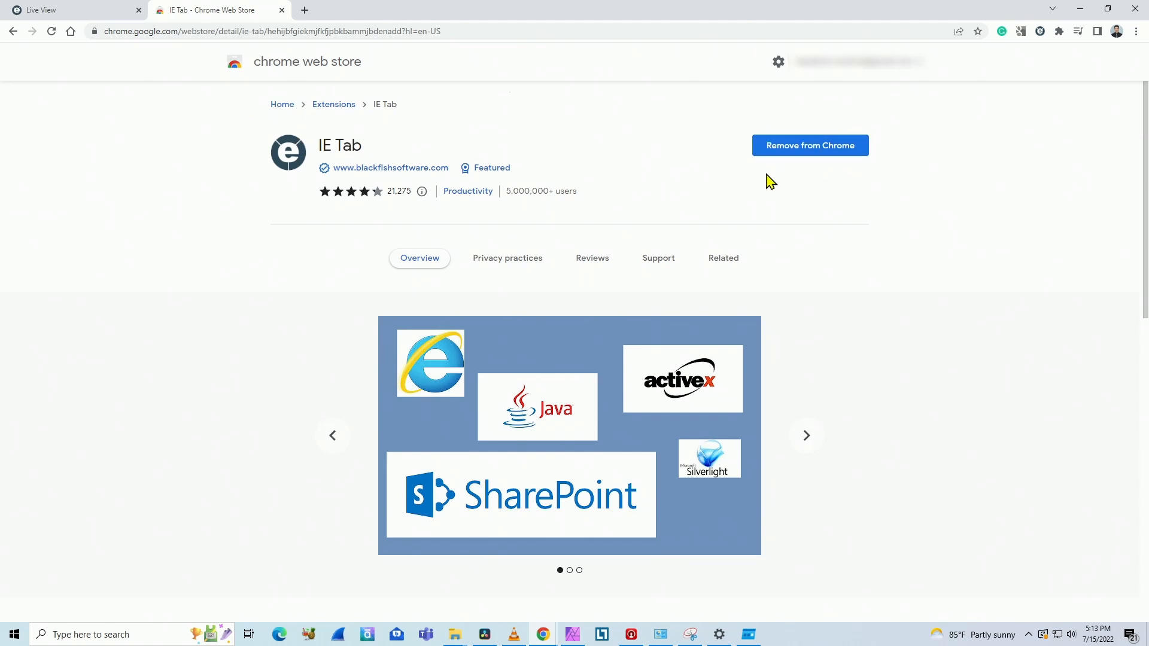
{"action": "mouse_move", "coordinate": [797, 169]}
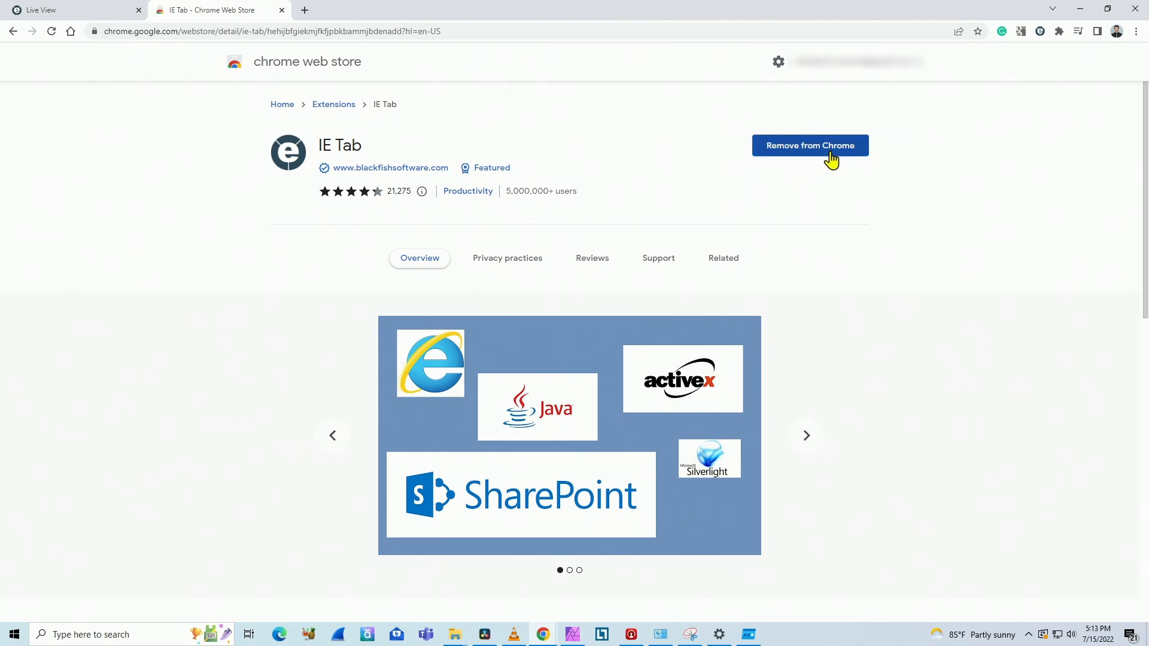
{"action": "mouse_move", "coordinate": [750, 182]}
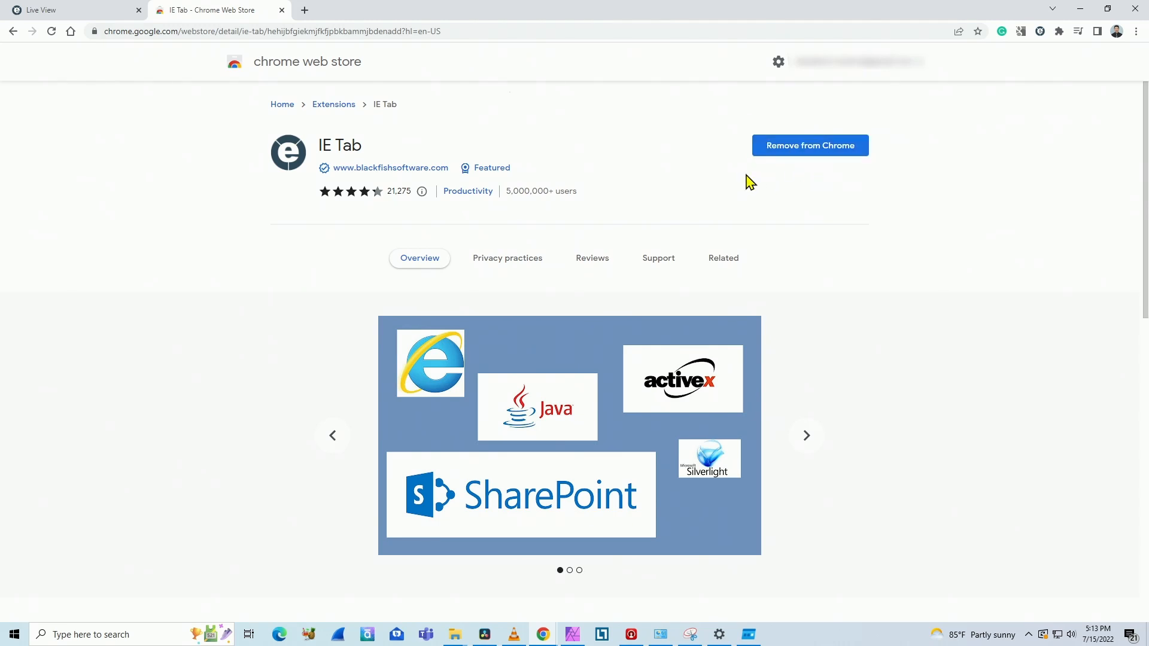
{"action": "mouse_move", "coordinate": [819, 191]}
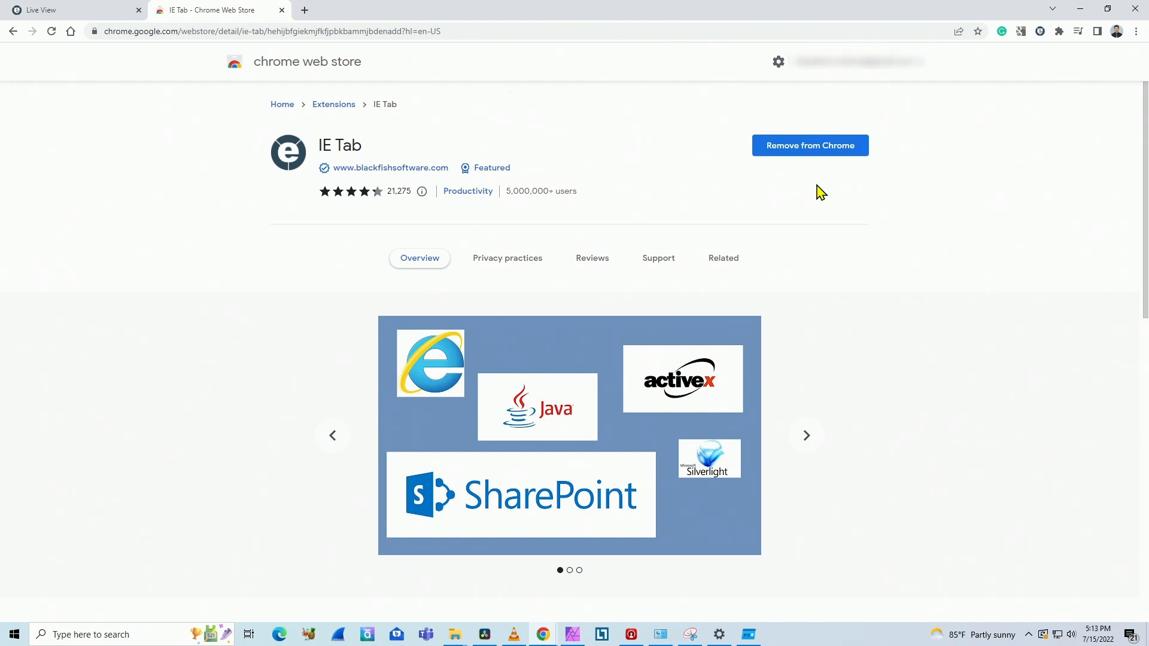
- Start a fresh browser tab after reviewing the installed IE Tab extension page
{"action": "left_click", "coordinate": [447, 10]}
{"action": "type", "text": "ie tab extension"}
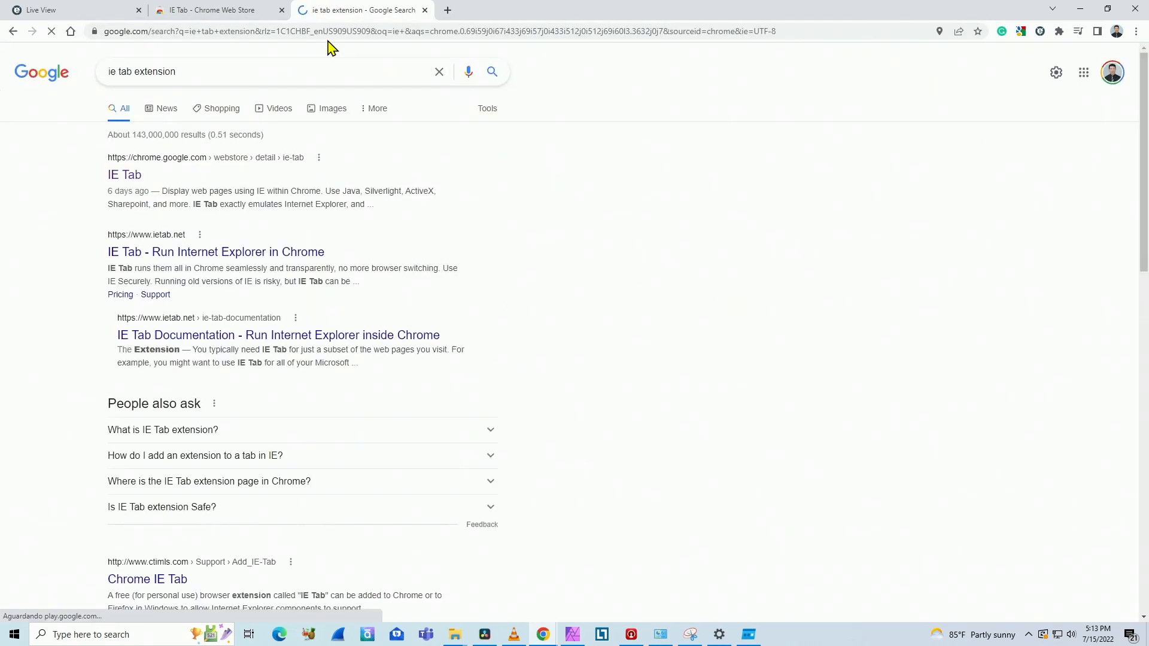
- Open the IE Tab store listing from the Google results, then return to the NVR Live View
{"action": "left_click", "coordinate": [123, 175]}
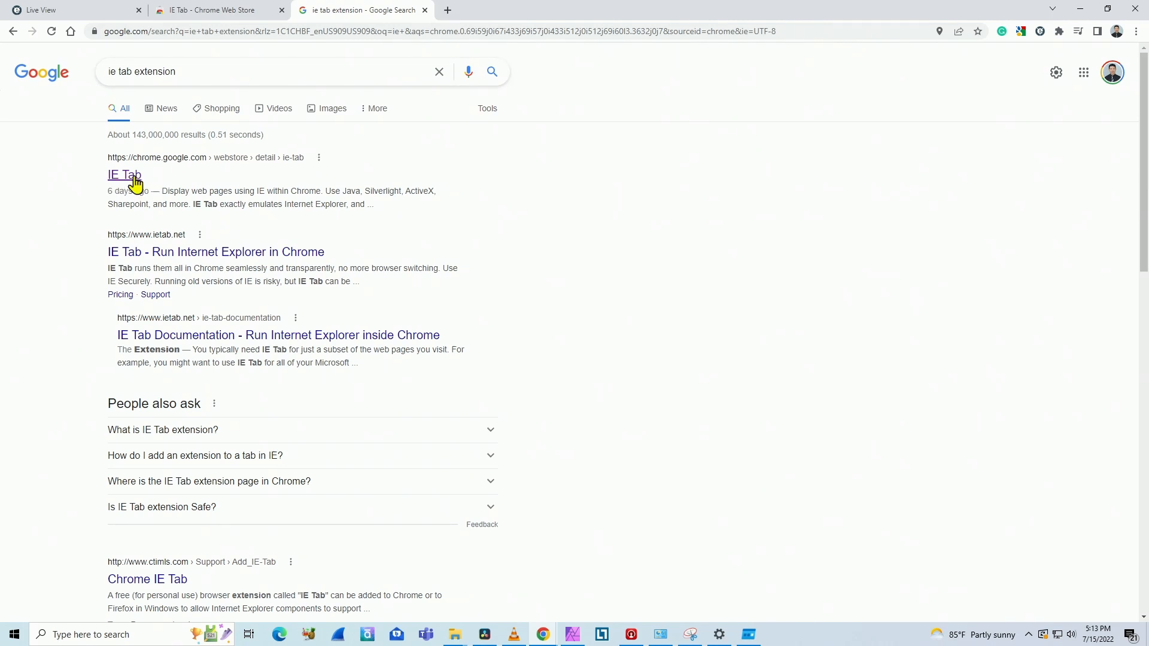
{"action": "left_click", "coordinate": [124, 175]}
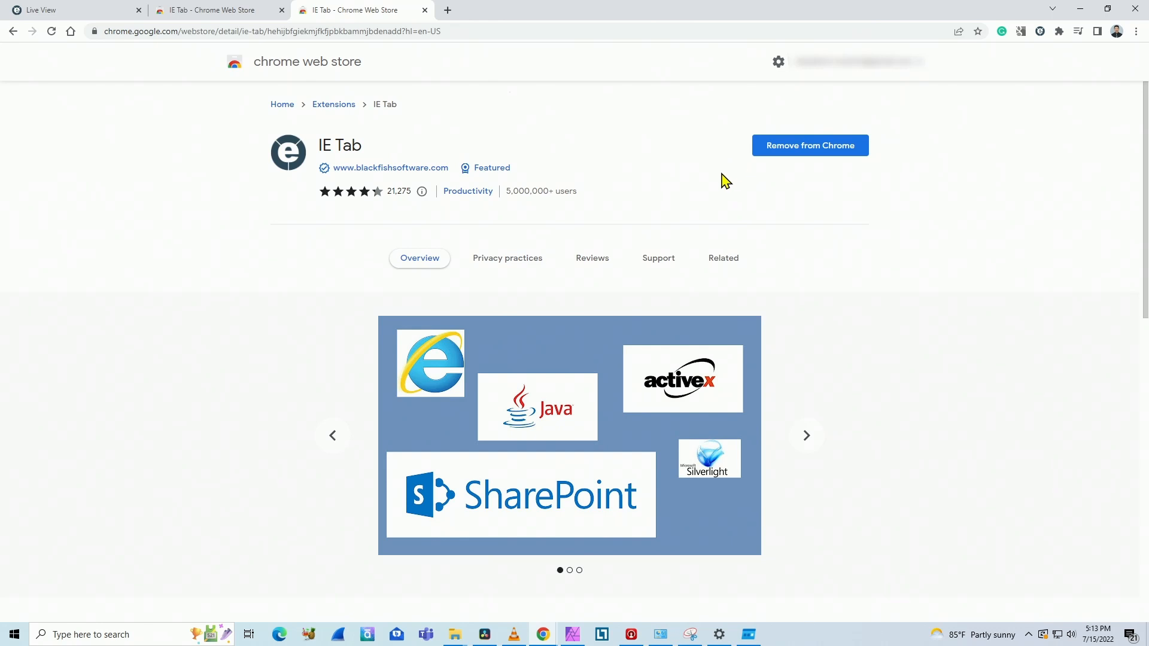
{"action": "mouse_move", "coordinate": [697, 185]}
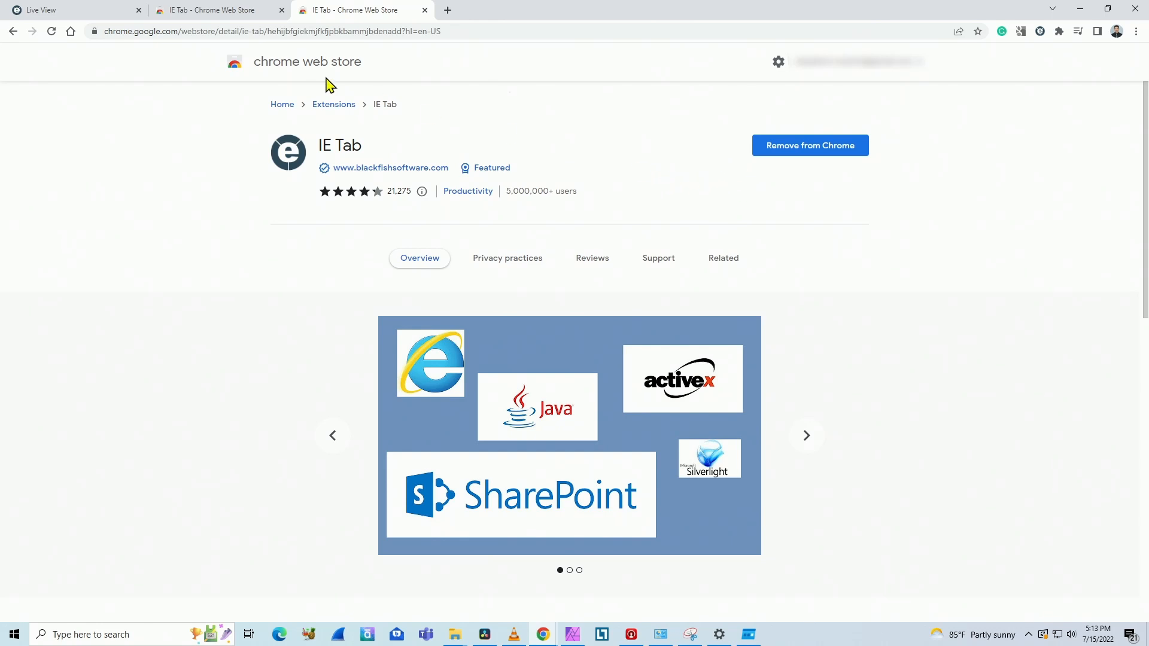
{"action": "left_click", "coordinate": [66, 9]}
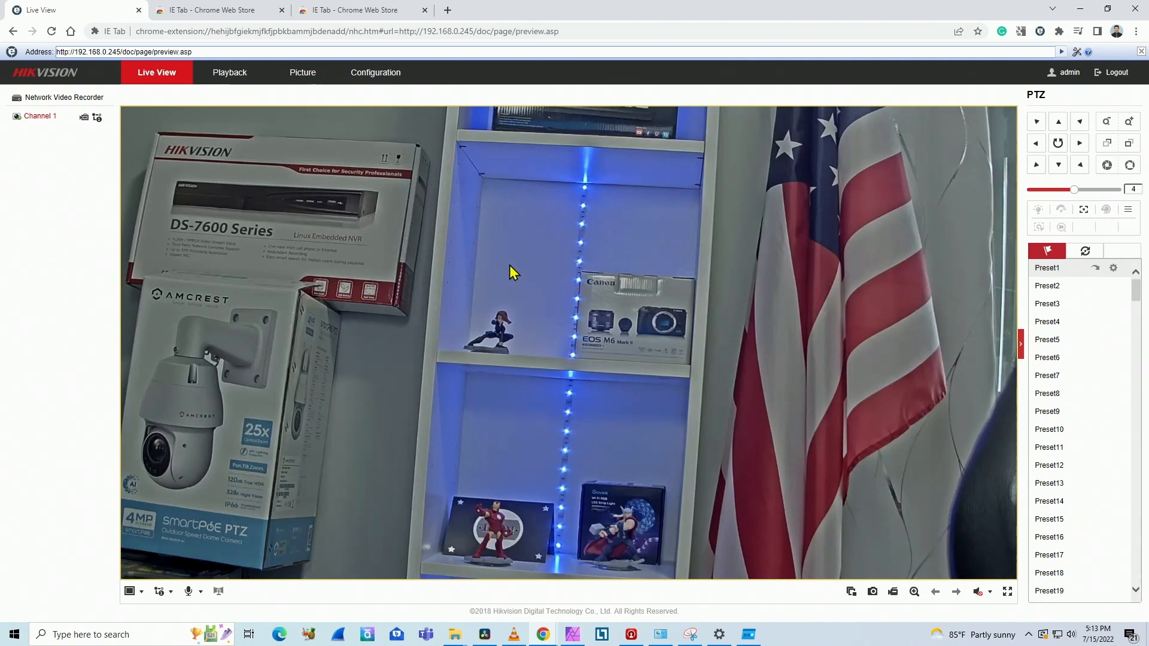